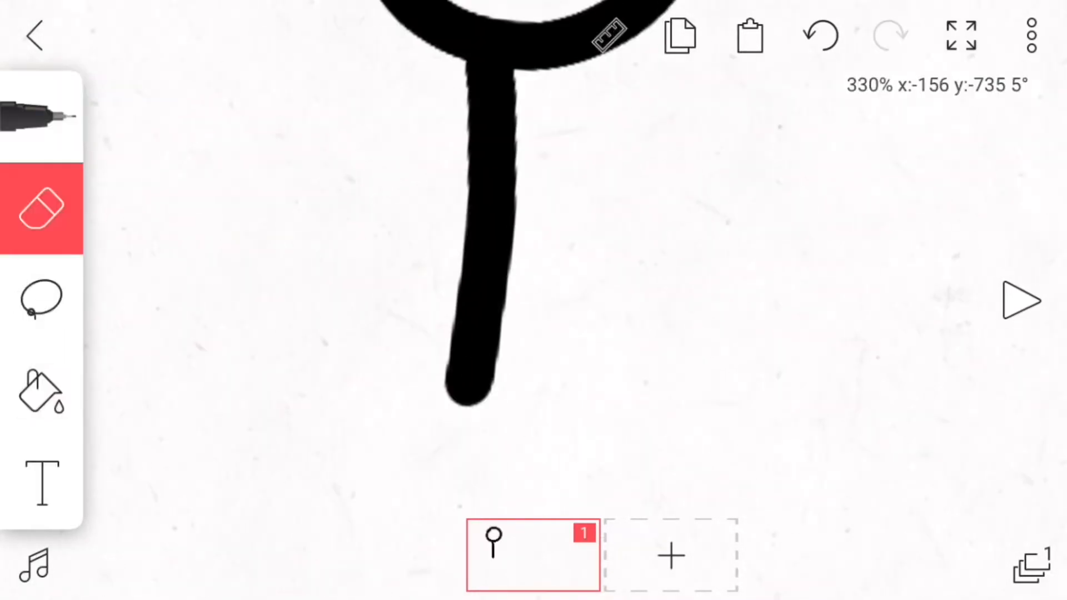
Draw the black stick figure on frame 1, add frames 2 and 3, and sketch their kick poses
{"action": "left_click", "coordinate": [36, 36]}
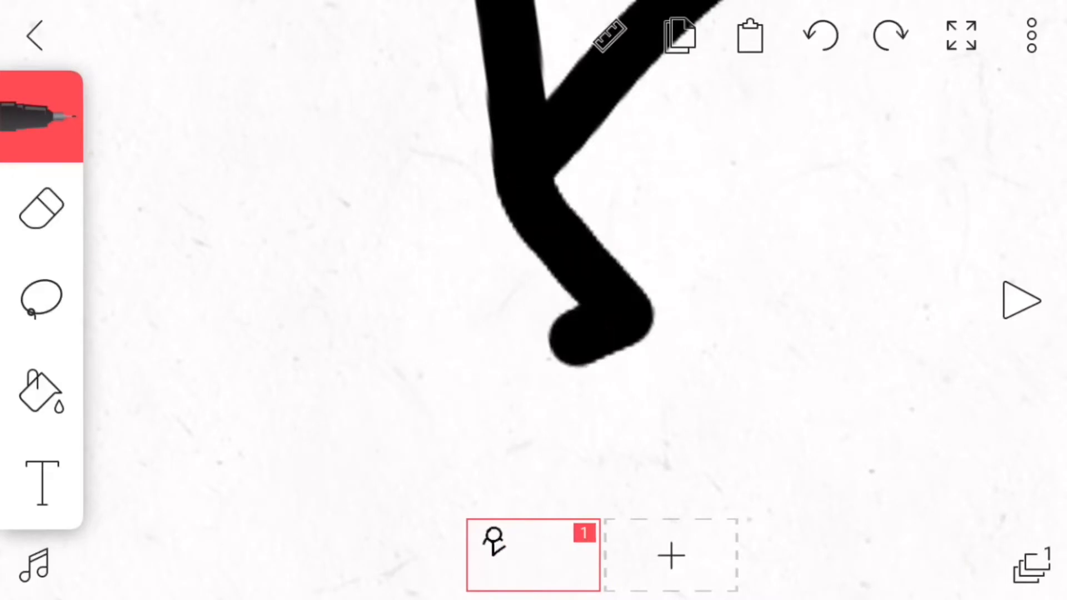
{"action": "left_click", "coordinate": [669, 554]}
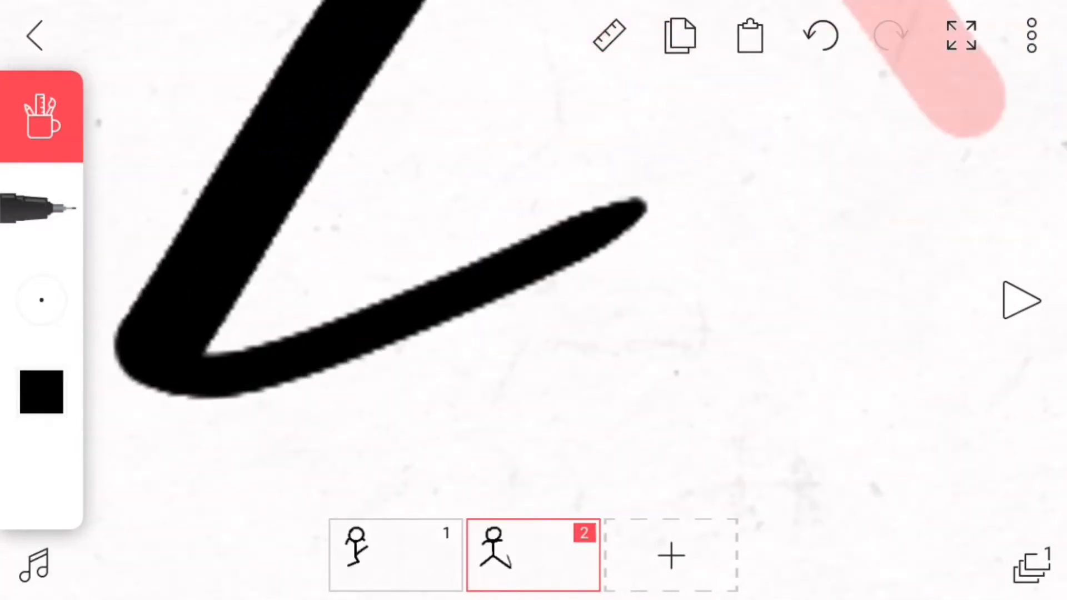
{"action": "left_click", "coordinate": [821, 36]}
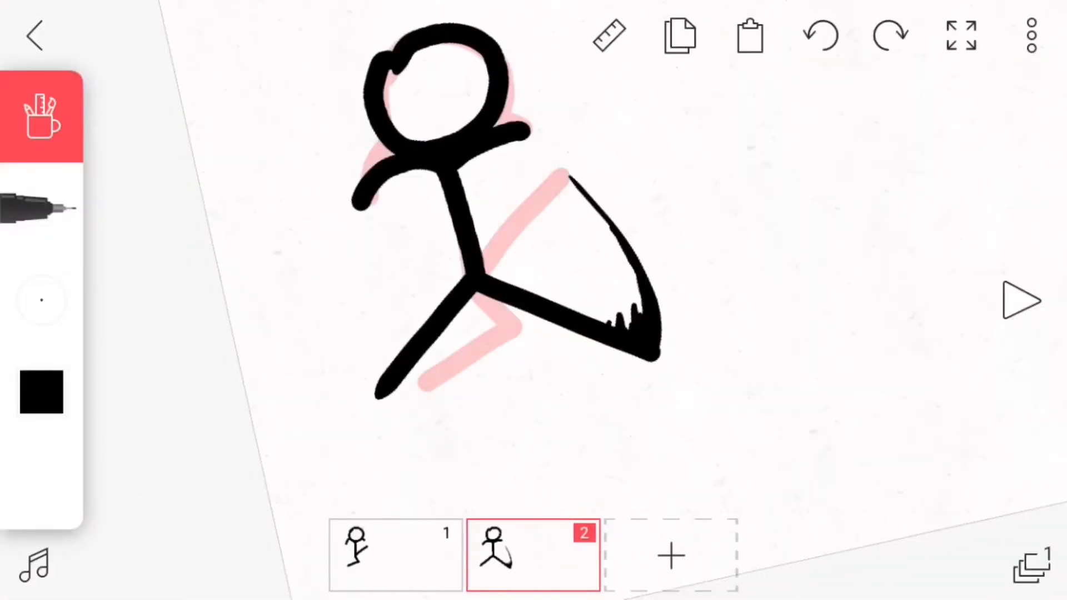
{"action": "left_click", "coordinate": [671, 554]}
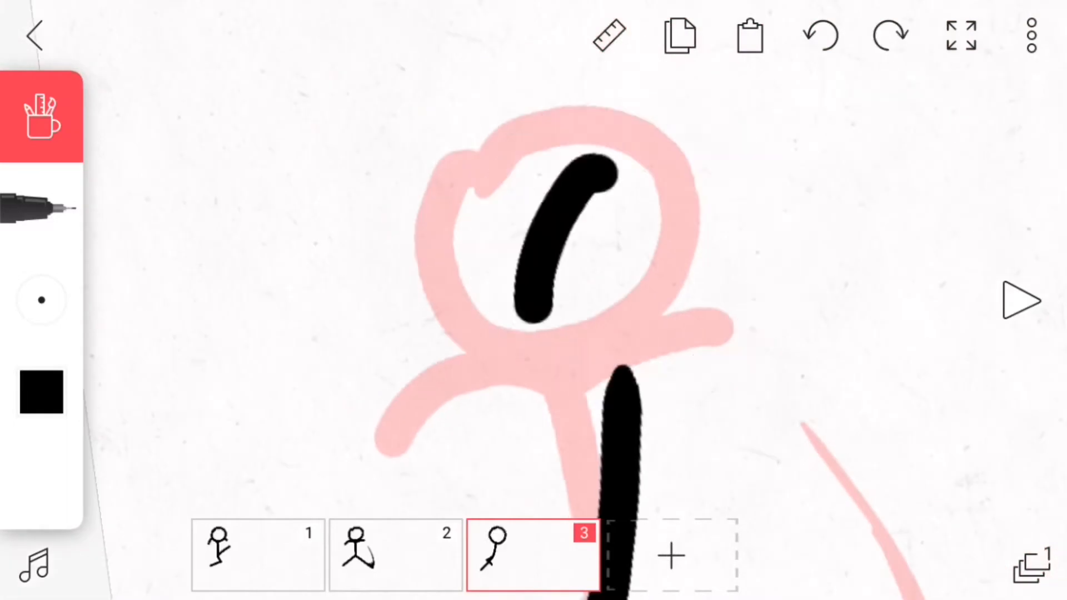
{"action": "left_click", "coordinate": [820, 34]}
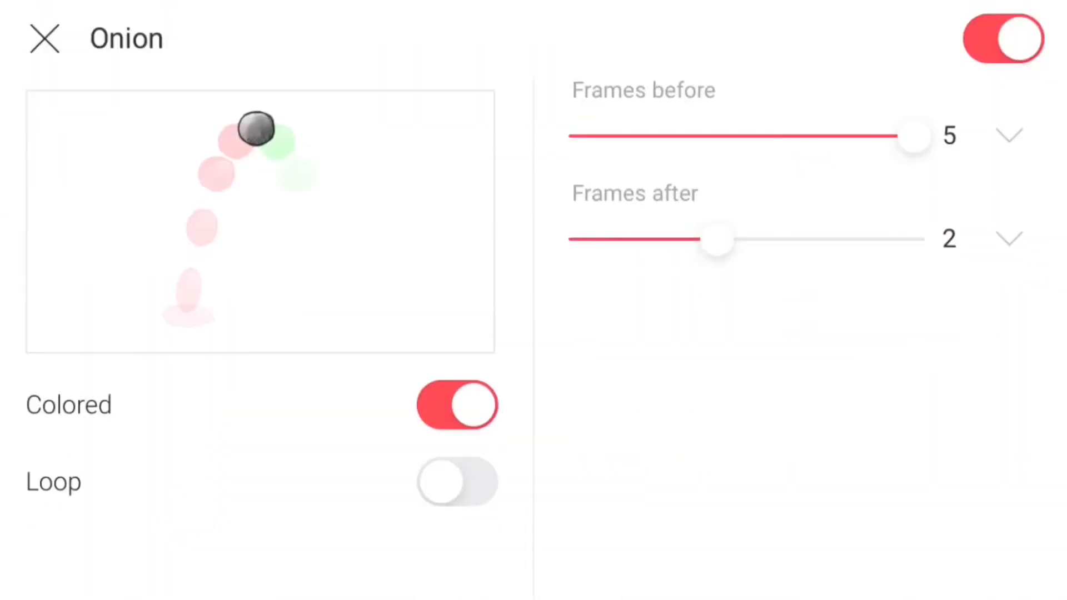
Check onion skin opacity fades from 20% to 5%, toggle onion skinning, and return to frame 1
{"action": "left_click", "coordinate": [44, 38]}
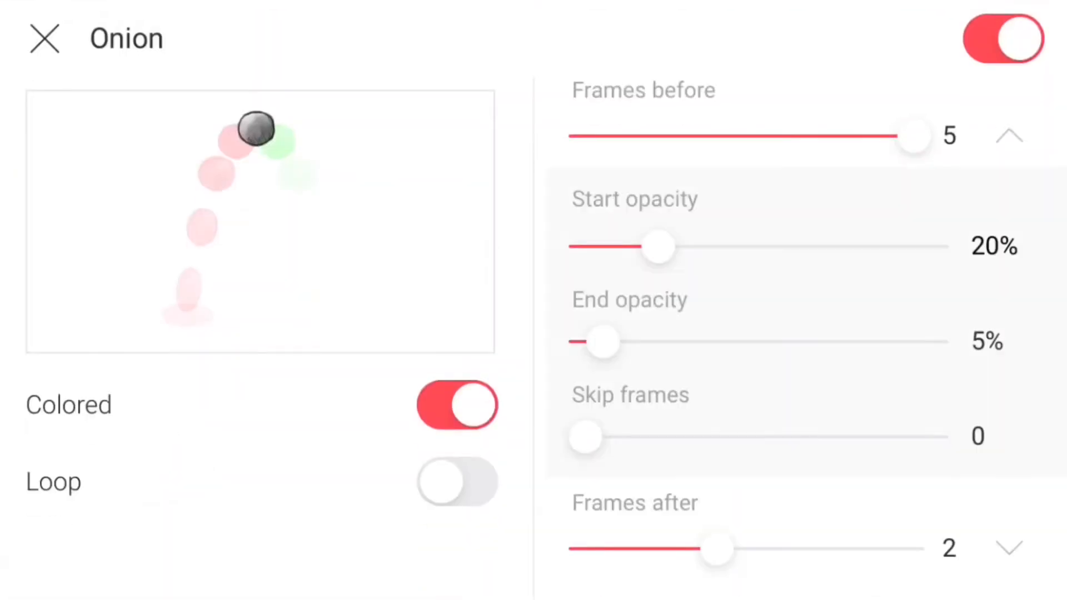
{"action": "left_click", "coordinate": [1003, 39]}
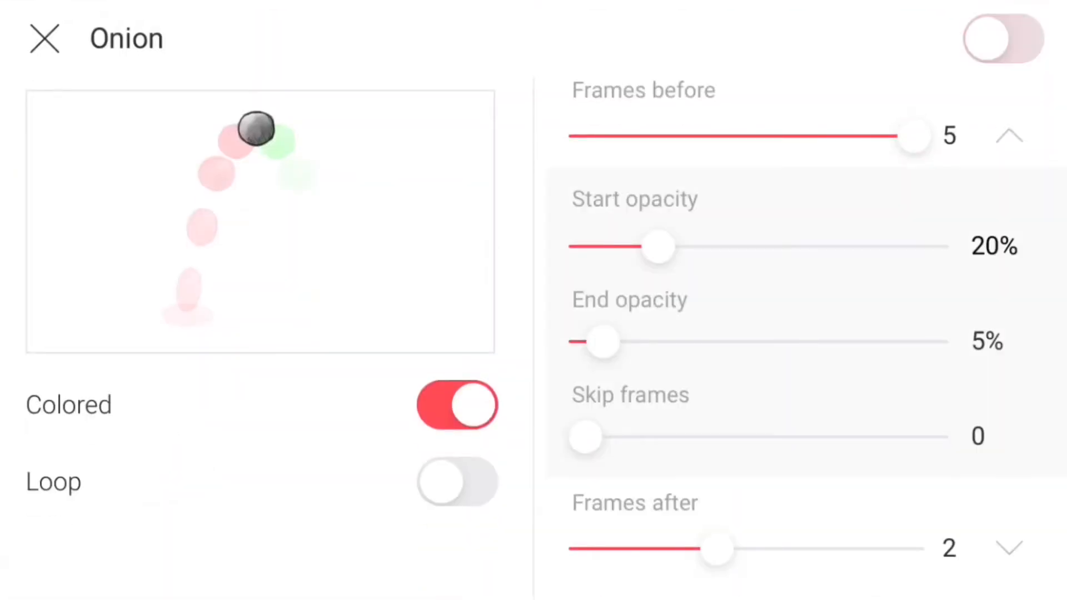
{"action": "left_click", "coordinate": [44, 38]}
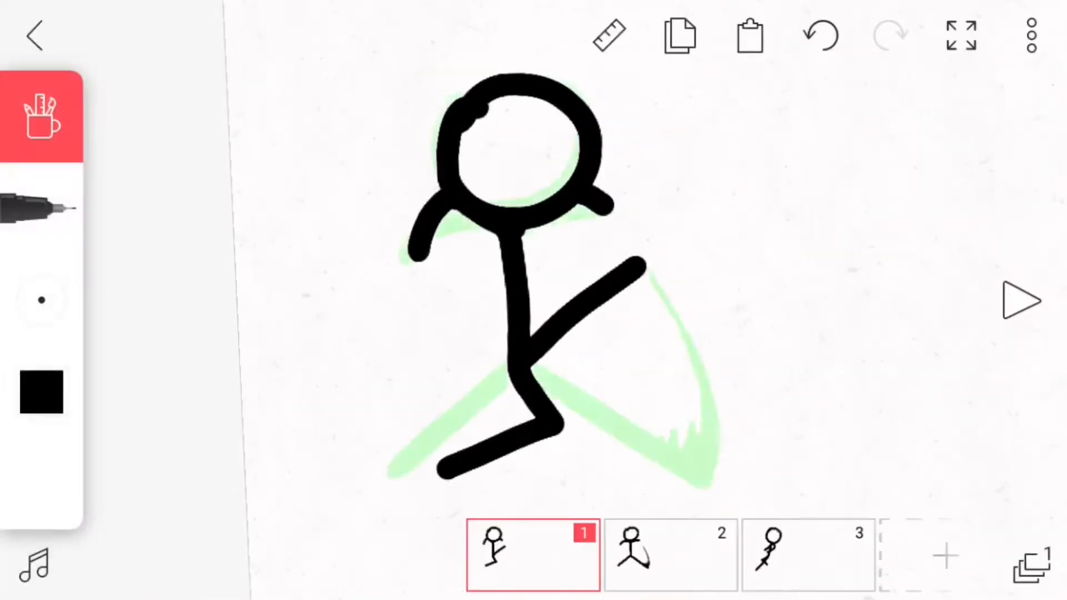
Finish frame 3 and add frames 4, 5 and 6, tracing each kick pose over the onion skin
{"action": "left_click", "coordinate": [809, 552]}
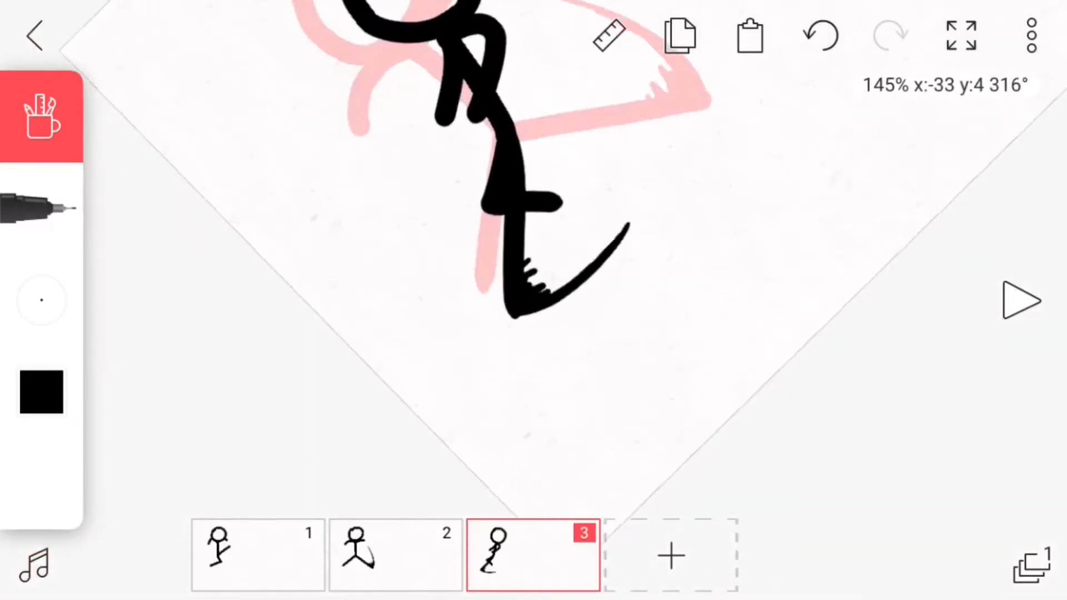
{"action": "left_click", "coordinate": [671, 555]}
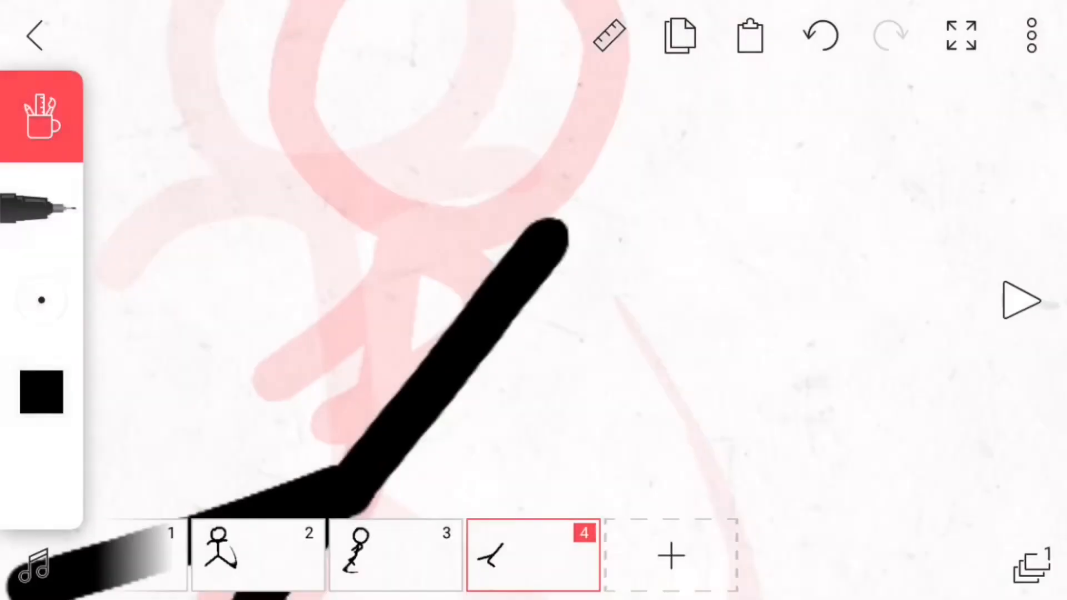
{"action": "left_click", "coordinate": [42, 116]}
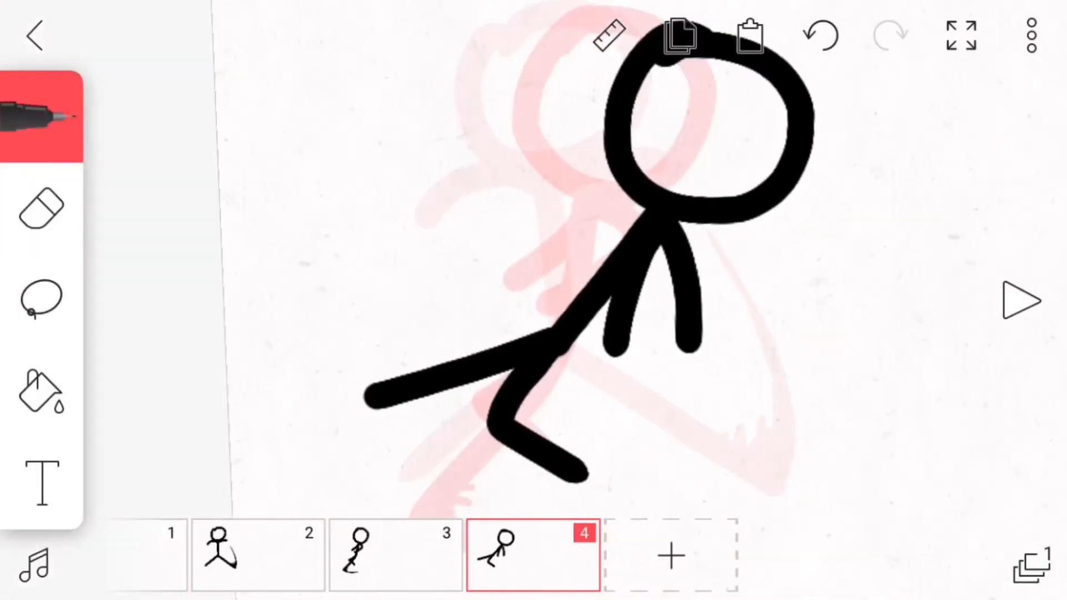
{"action": "left_click", "coordinate": [671, 554]}
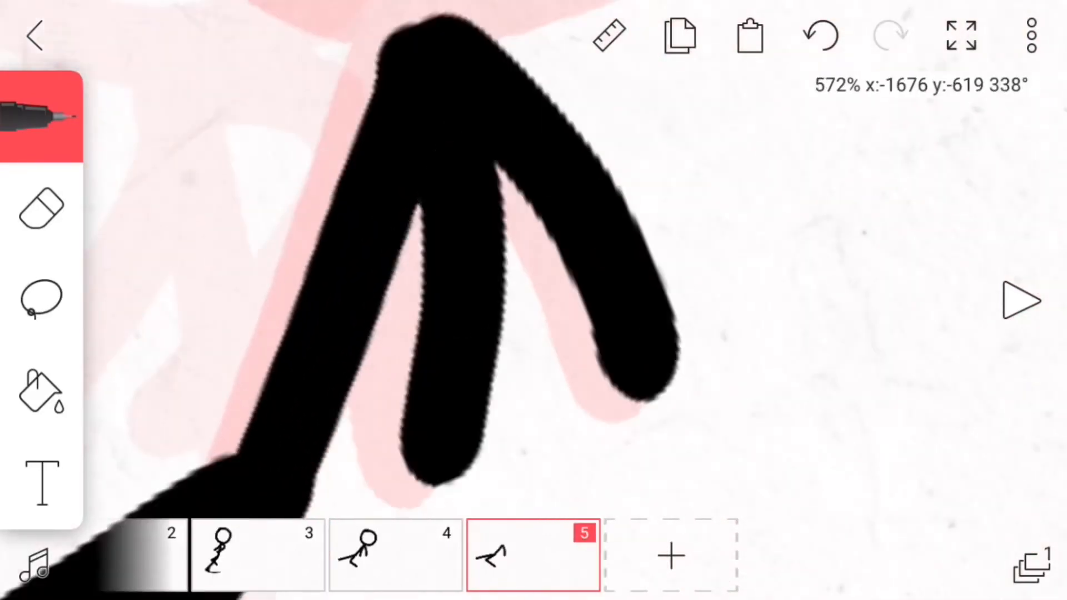
{"action": "left_click", "coordinate": [1020, 301]}
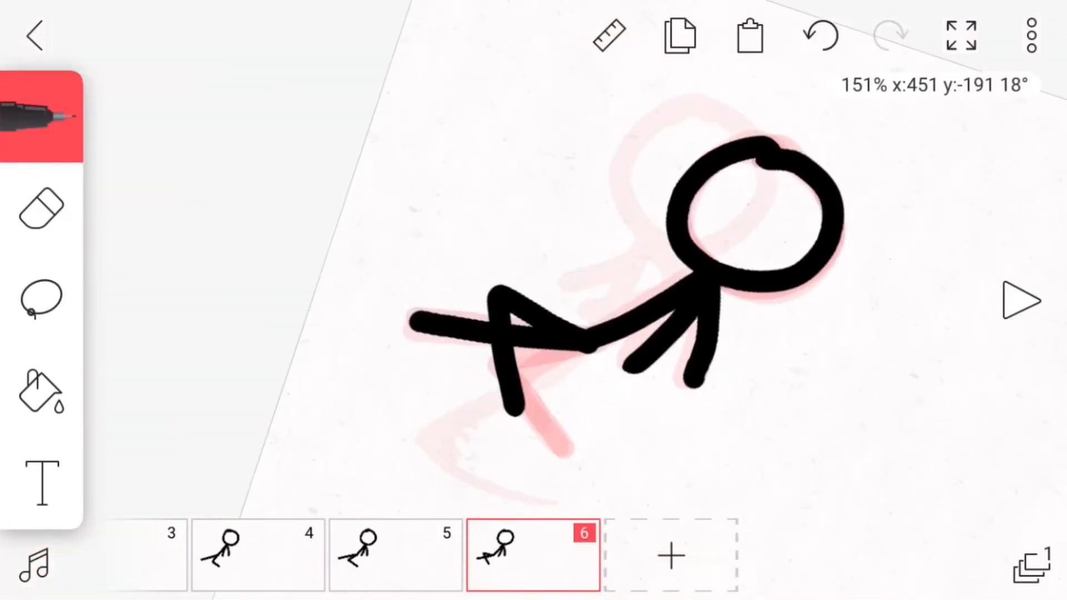
Add frames 7 through 10 and draw the falling figure in each, cleaning strokes with the eraser
{"action": "left_click", "coordinate": [41, 209]}
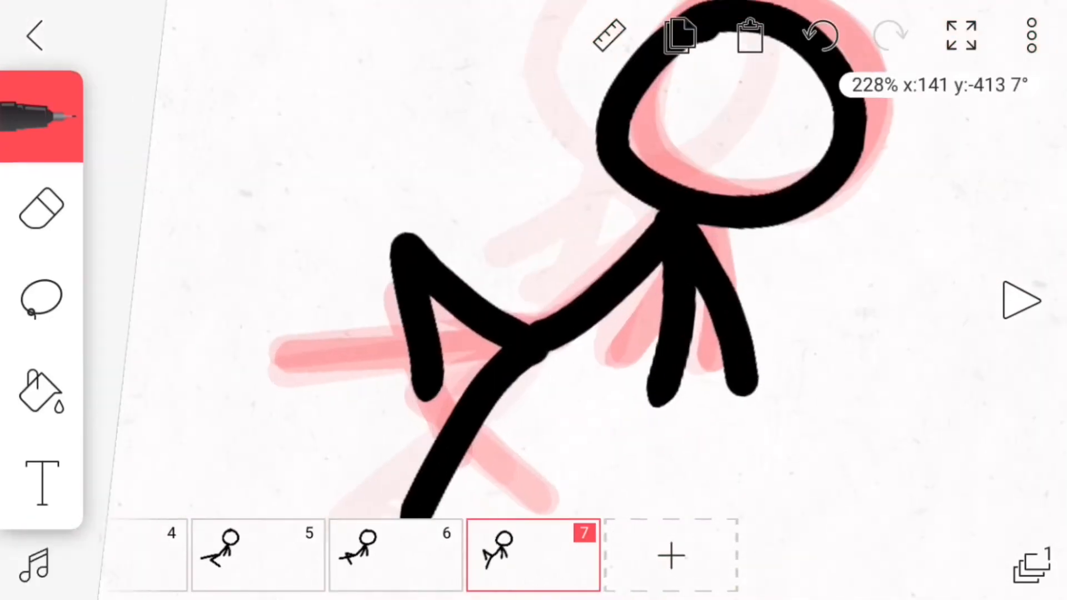
{"action": "left_click", "coordinate": [671, 554]}
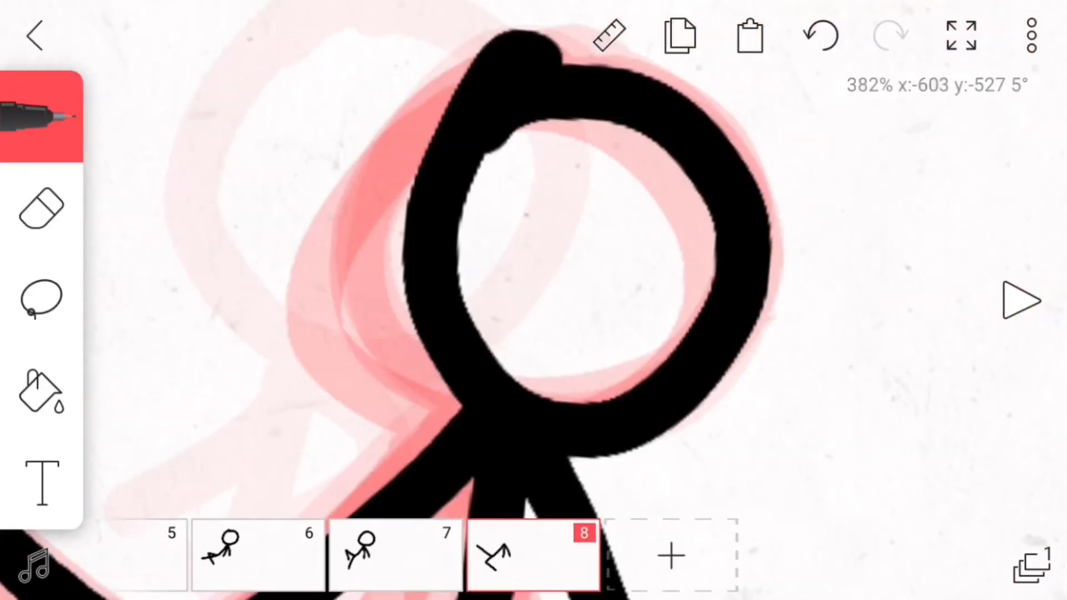
{"action": "left_click", "coordinate": [41, 115]}
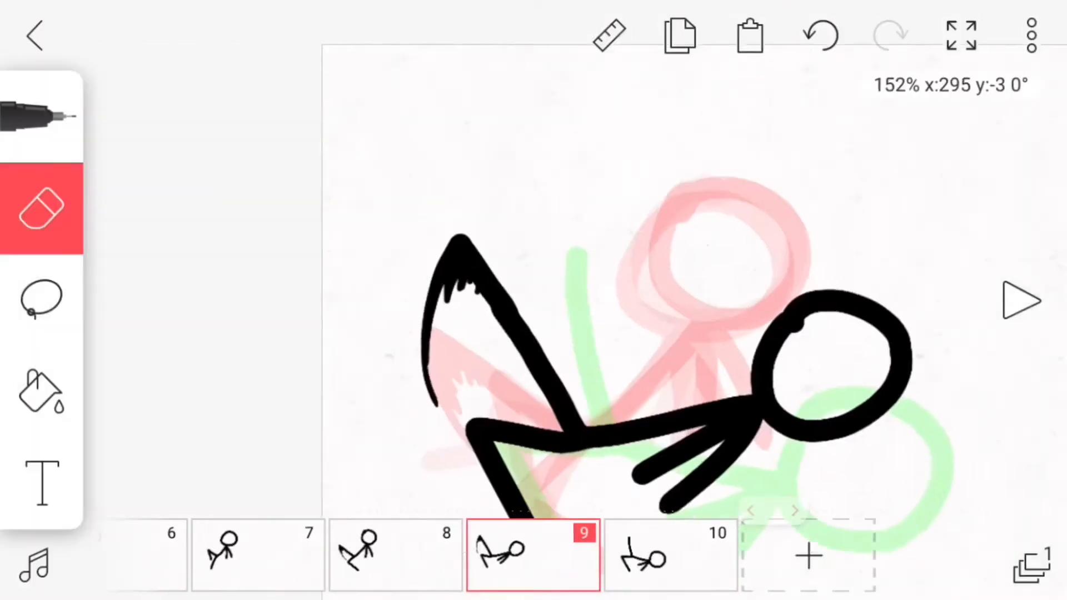
Draw frames 11 and 12, then bring up the project options showing onion and grid settings
{"action": "left_click", "coordinate": [41, 299]}
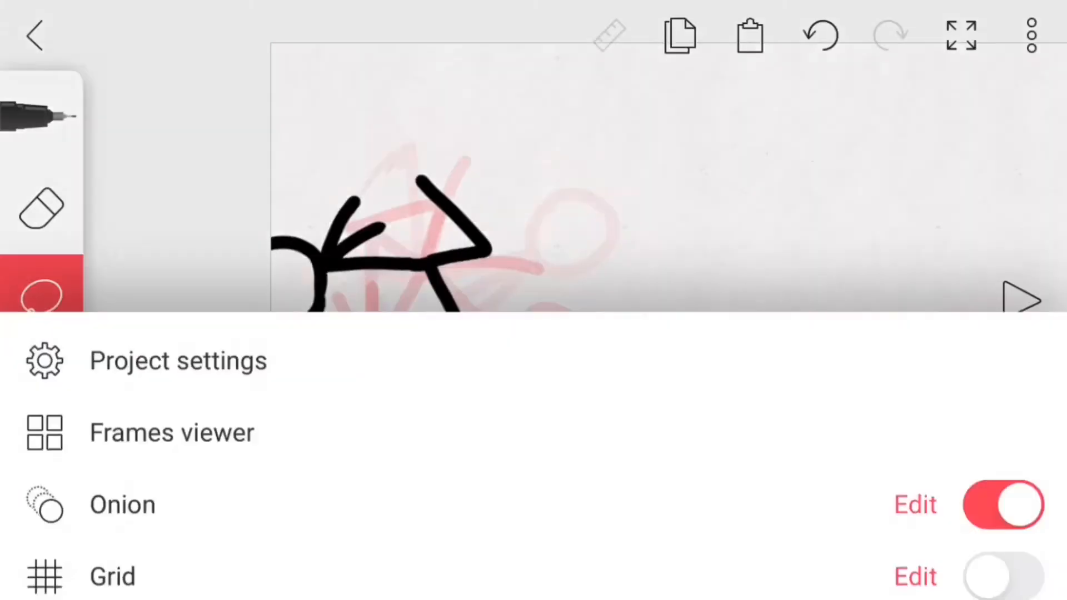
Adjust frames 11 and 12 with the lasso and draw the crouching figure on frame 13
{"action": "left_click", "coordinate": [171, 432]}
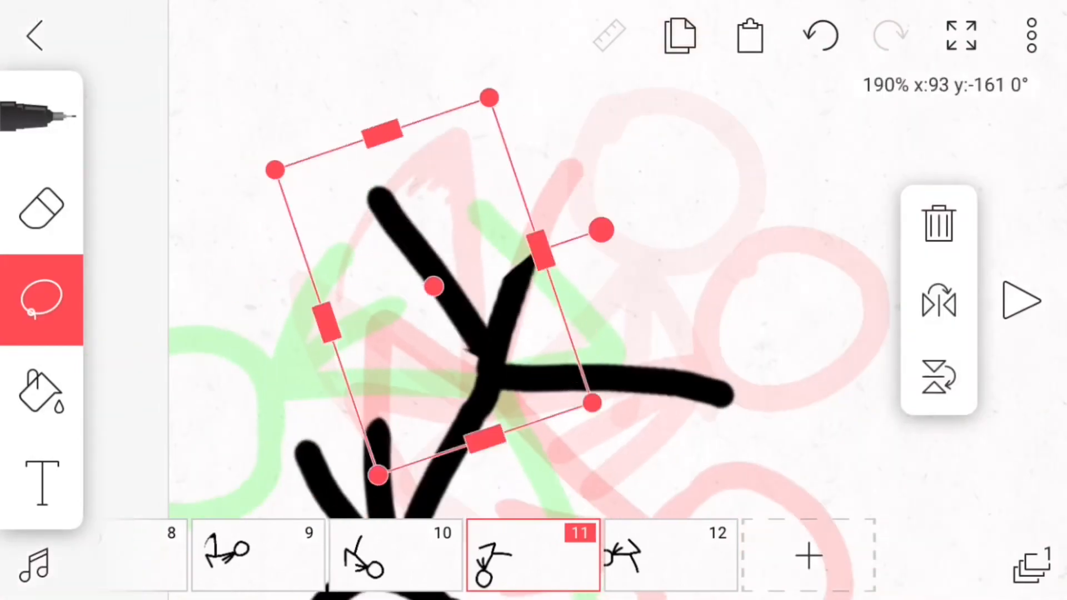
{"action": "left_click", "coordinate": [41, 207]}
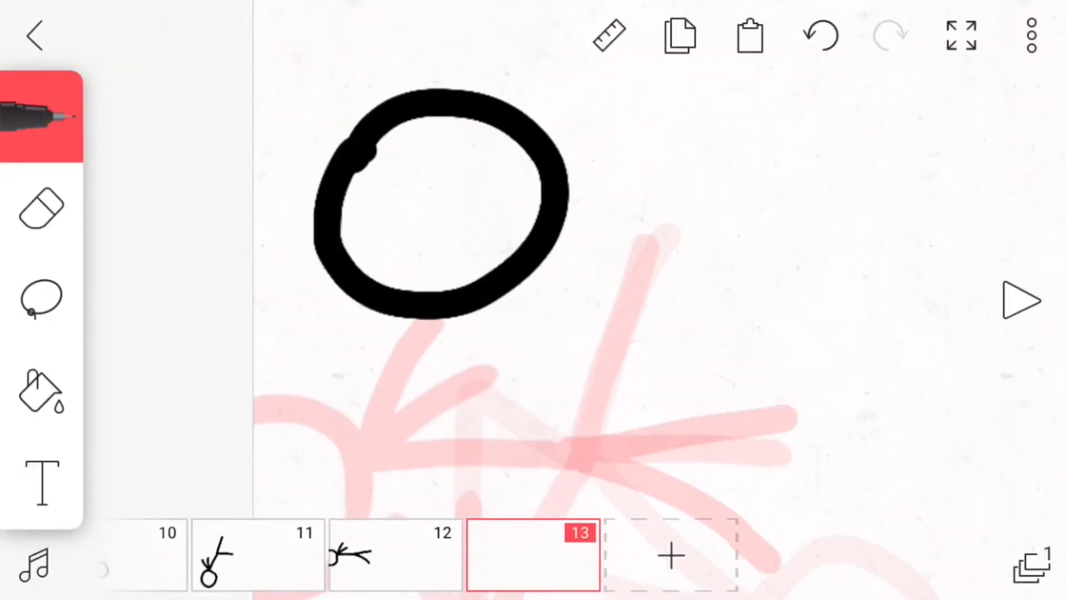
{"action": "left_click", "coordinate": [819, 35]}
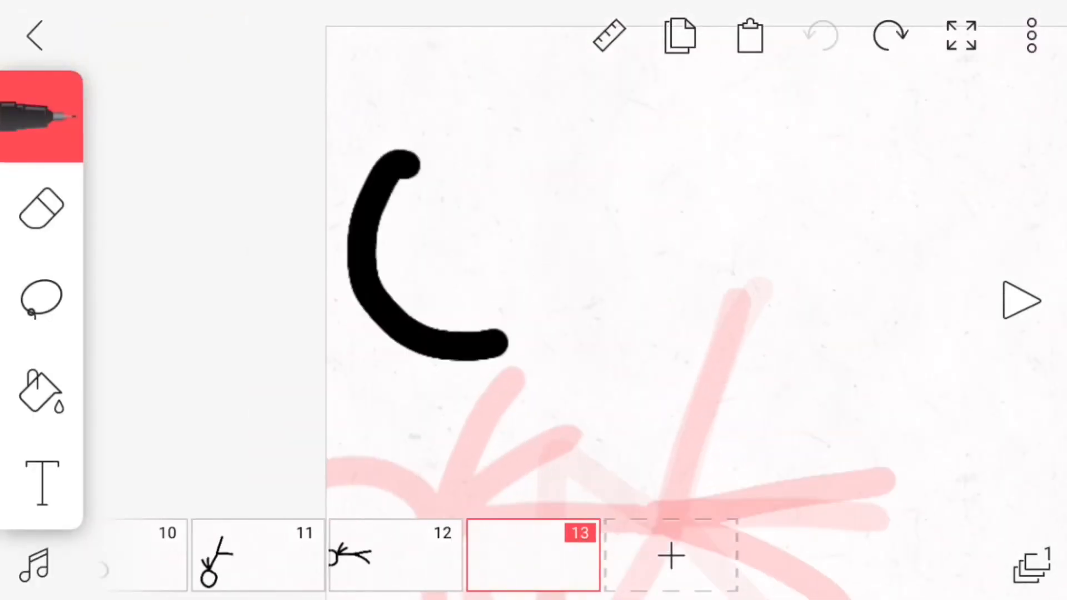
{"action": "left_click", "coordinate": [41, 301]}
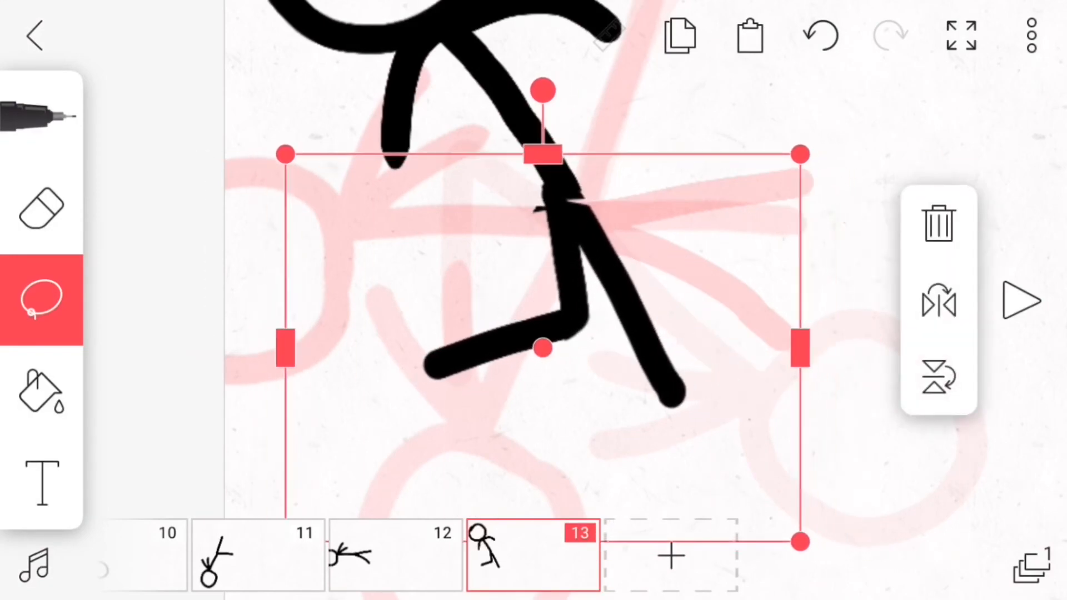
{"action": "left_click", "coordinate": [39, 208]}
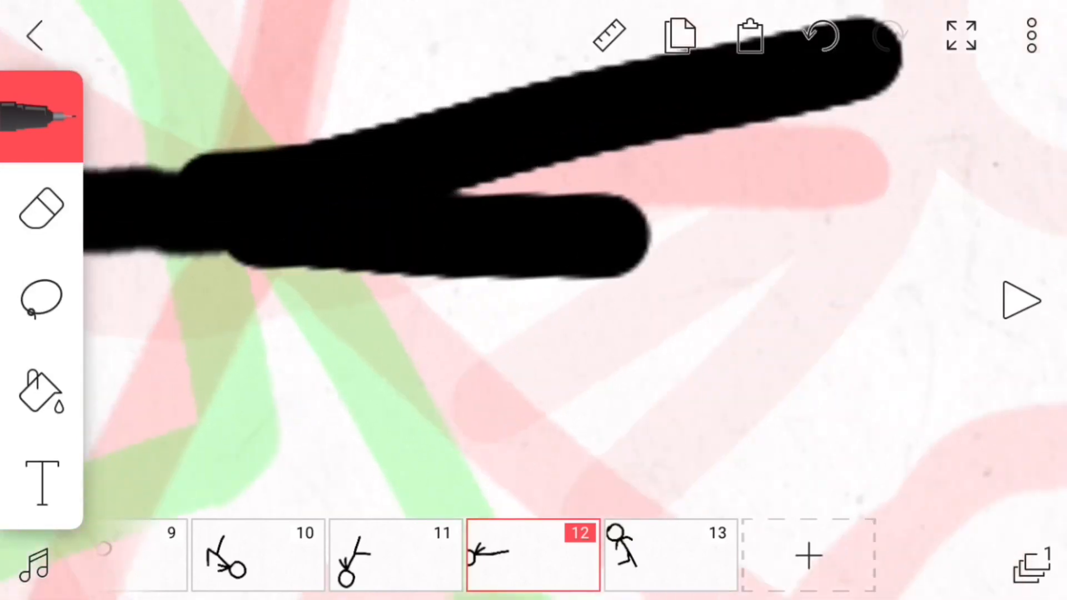
Jump back to frame 1 and play the whole 13-frame animation
{"action": "left_click", "coordinate": [1019, 301]}
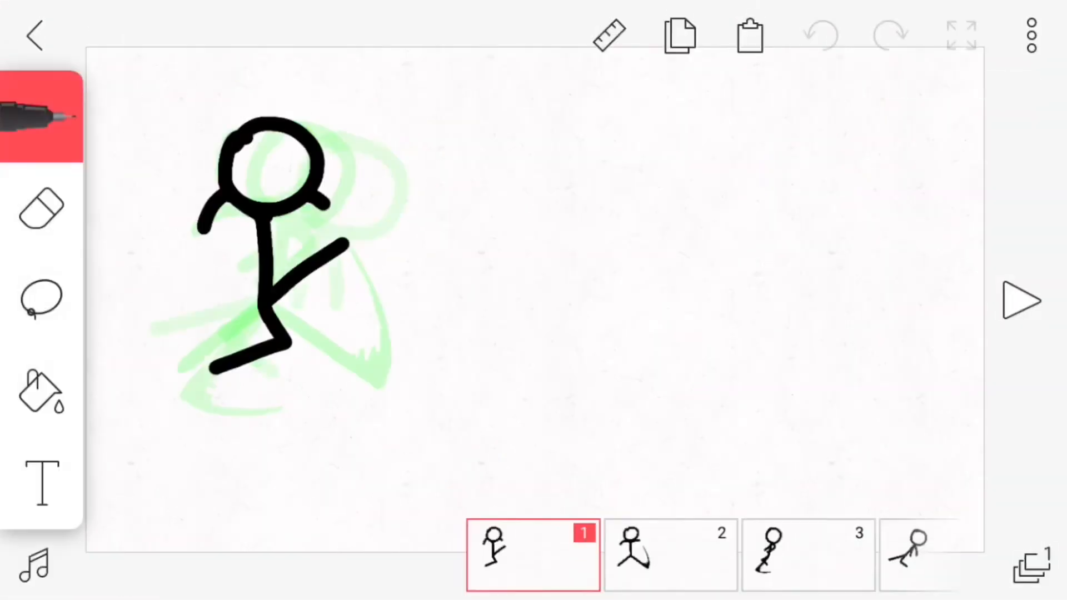
{"action": "left_click", "coordinate": [1014, 301]}
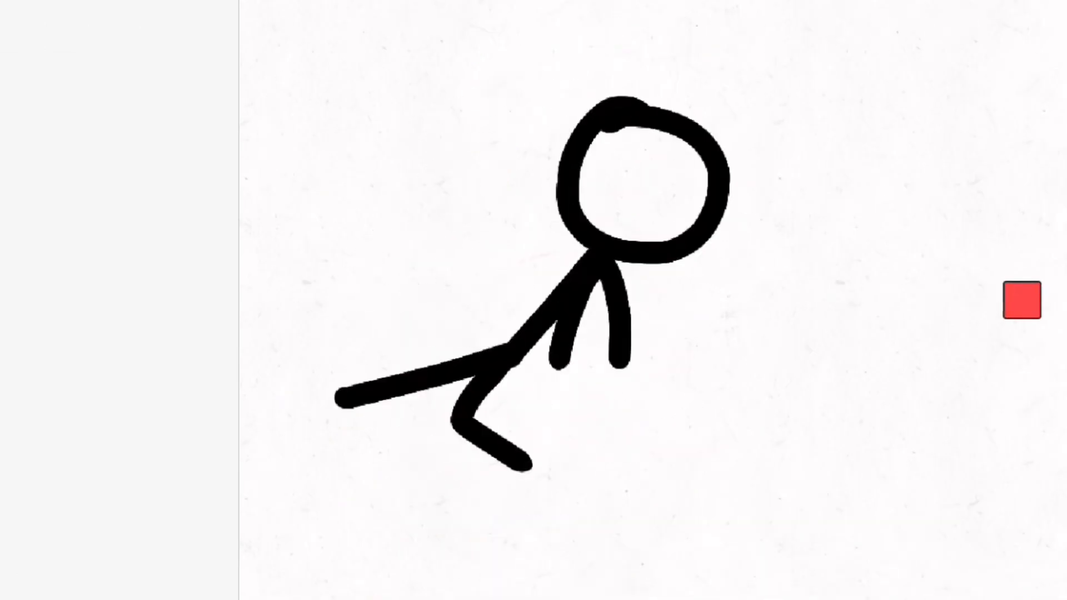